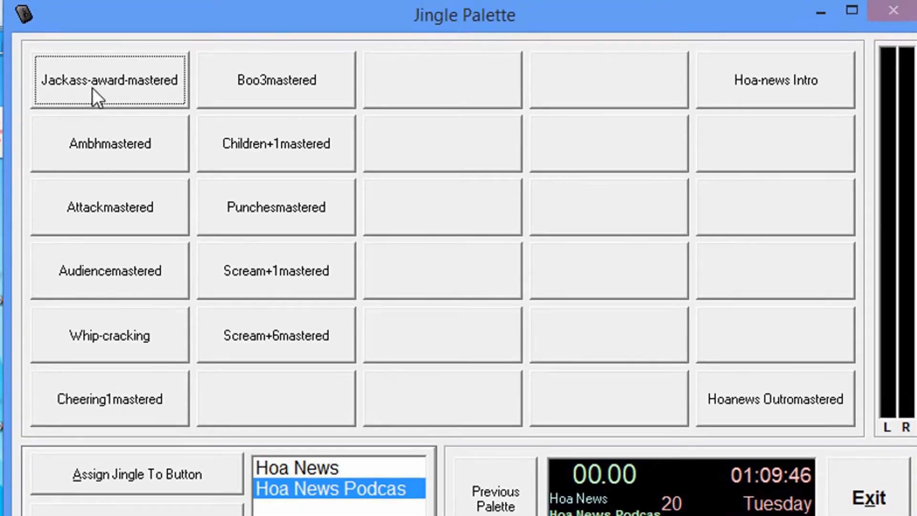
mouse_move(97, 357)
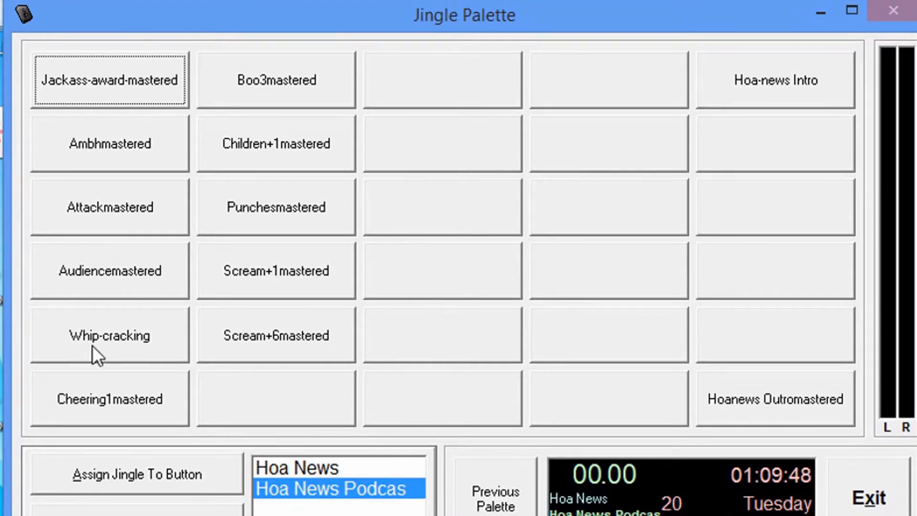
mouse_move(251, 300)
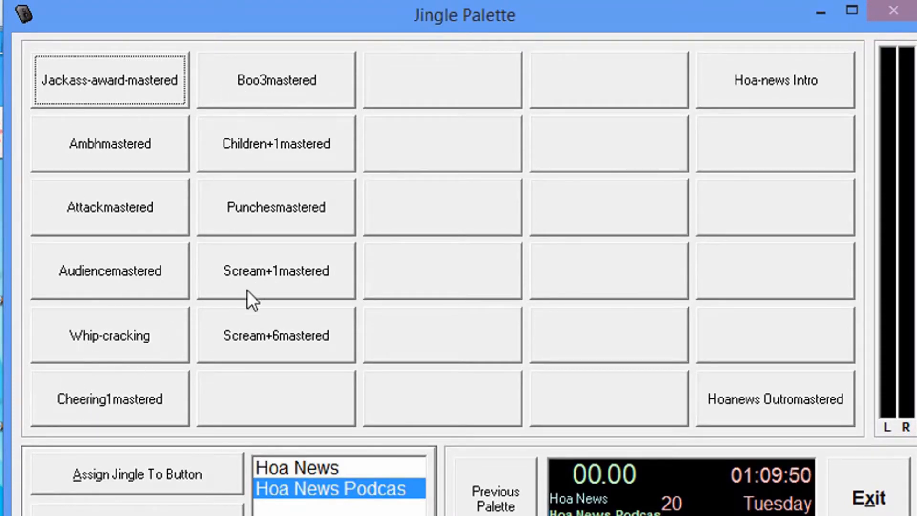
mouse_move(243, 342)
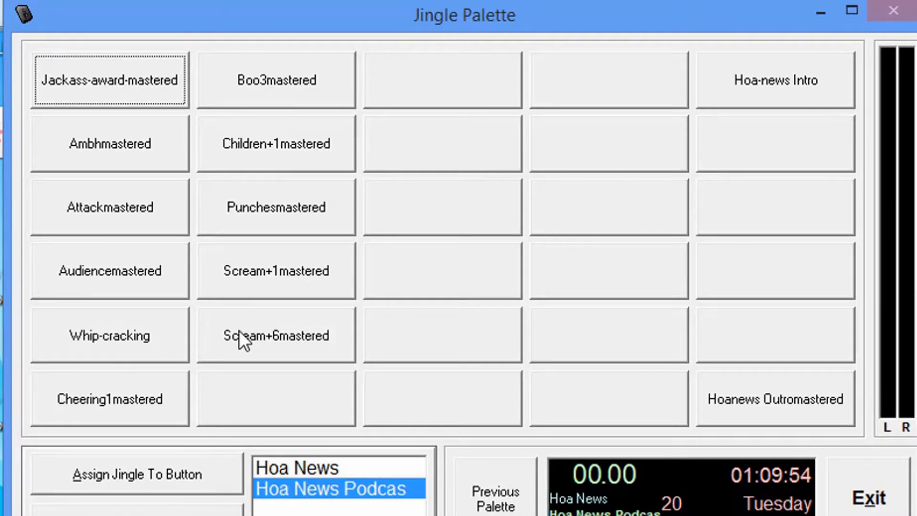
mouse_move(91, 117)
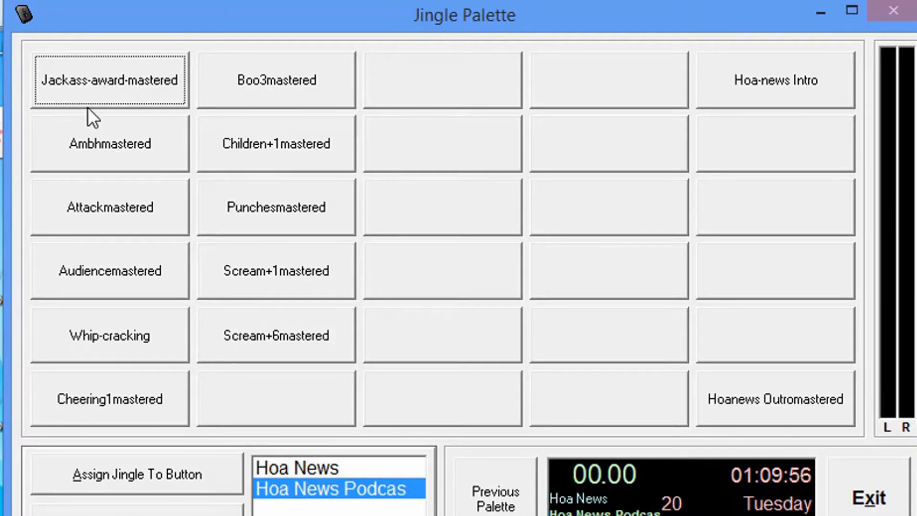
mouse_move(127, 191)
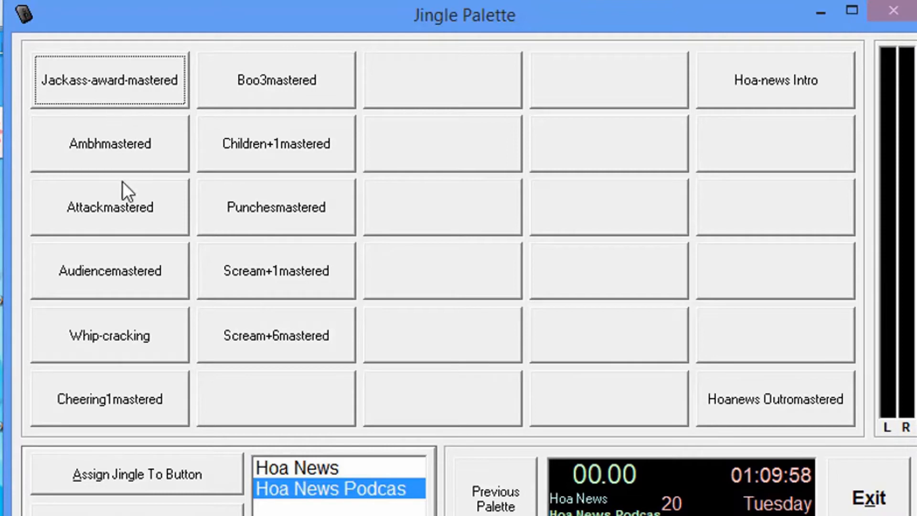
mouse_move(122, 272)
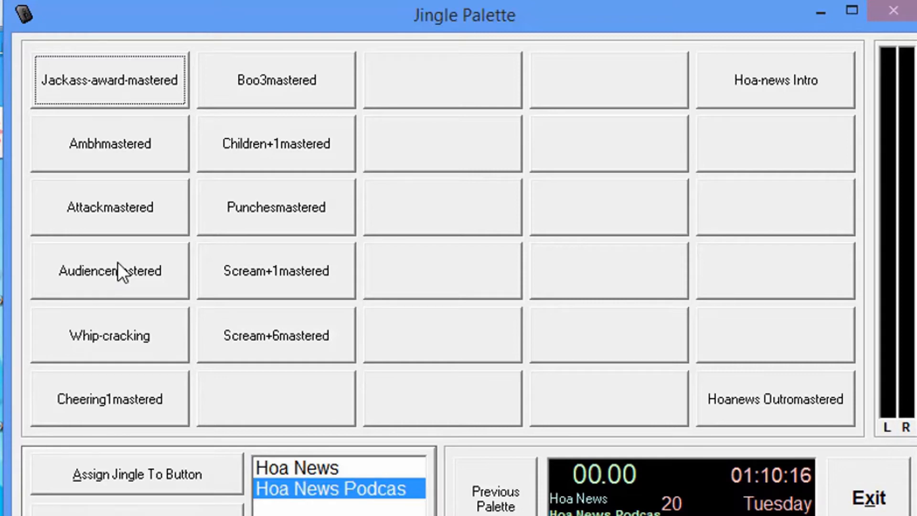
mouse_move(479, 148)
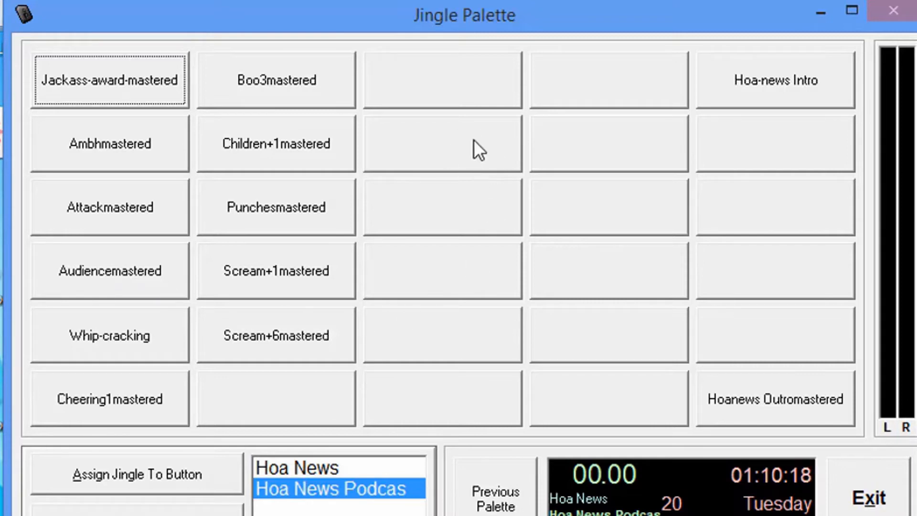
mouse_move(769, 97)
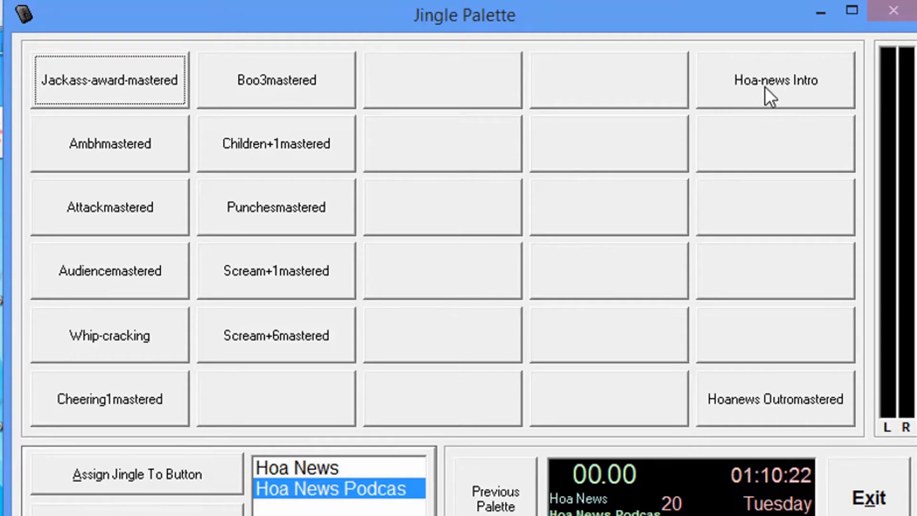
Step: Play the Hoa-news Intro jingle from its button in the palette
left_click(774, 80)
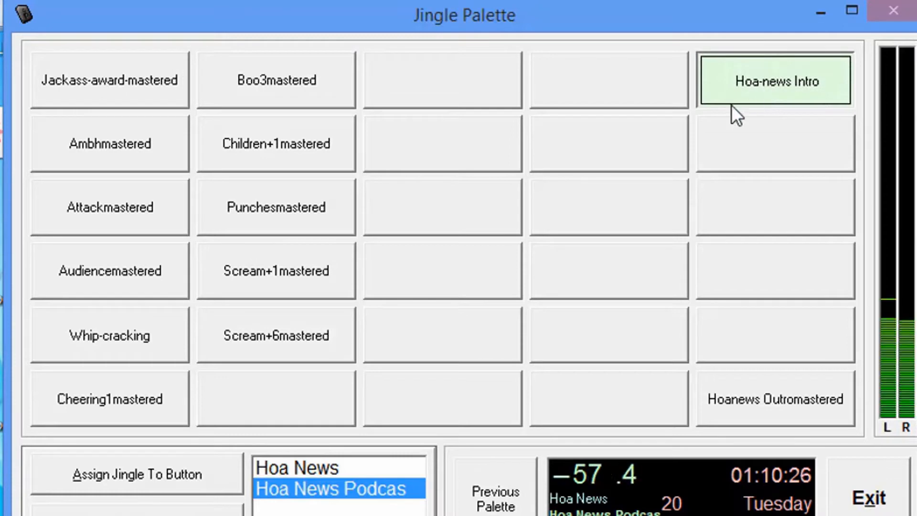
mouse_move(586, 161)
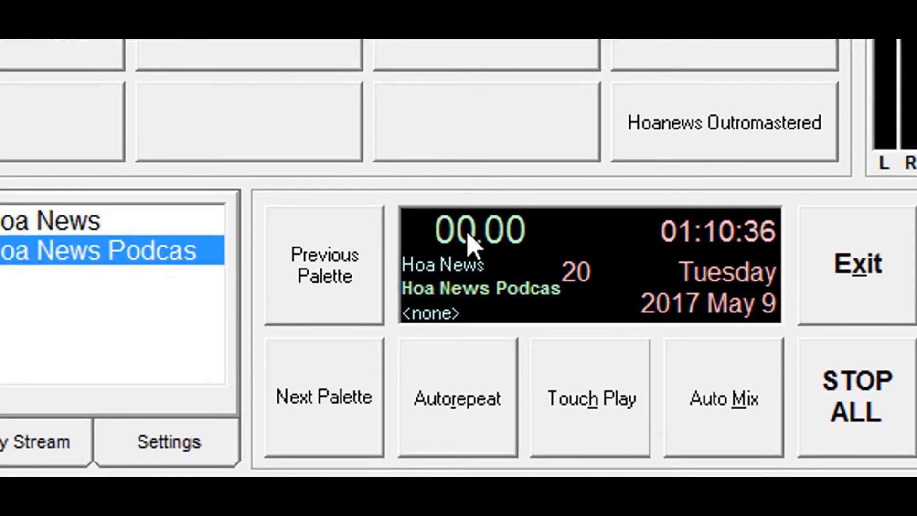
mouse_move(474, 245)
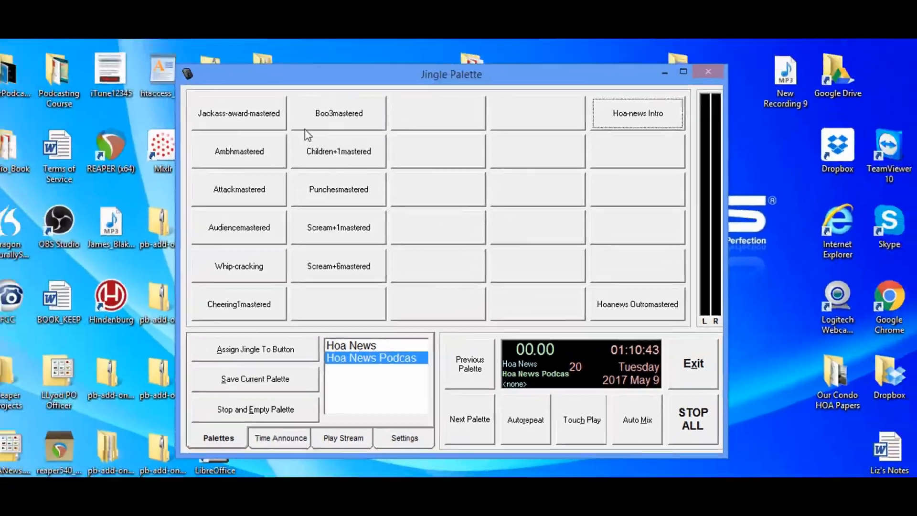
left_click(683, 72)
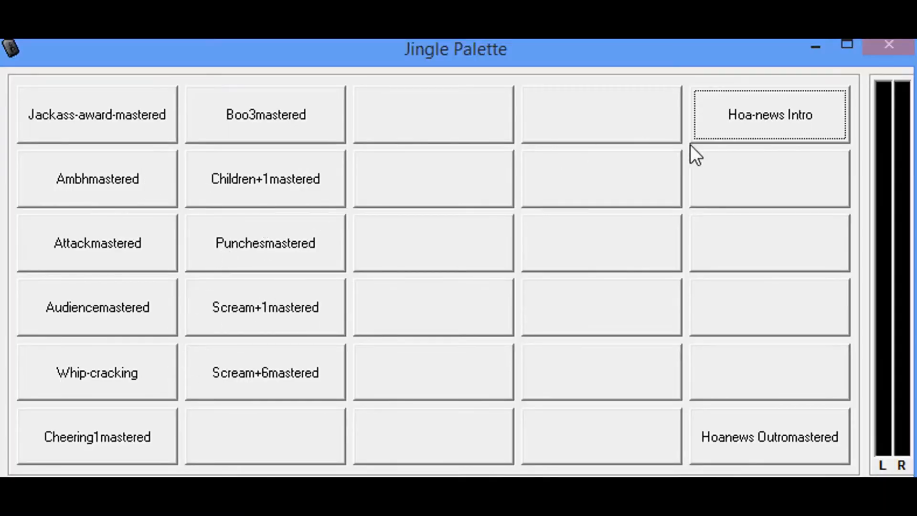
mouse_move(745, 181)
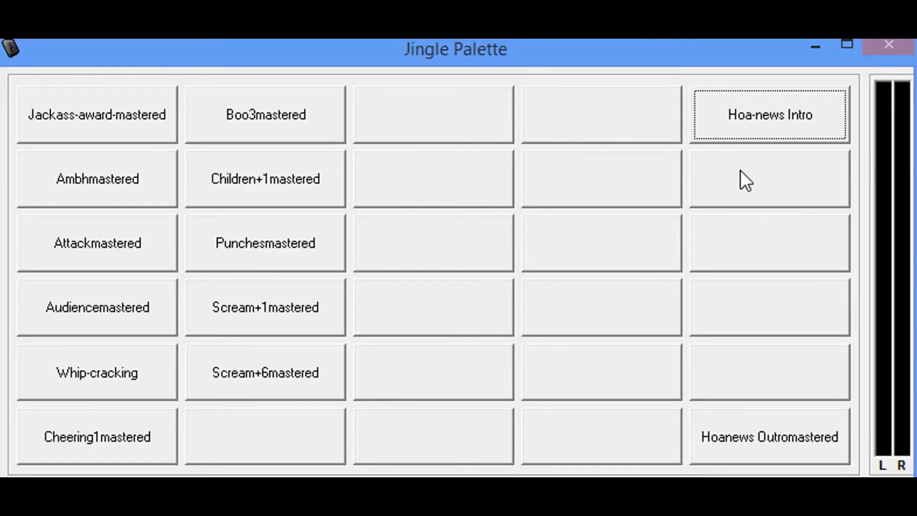
mouse_move(750, 193)
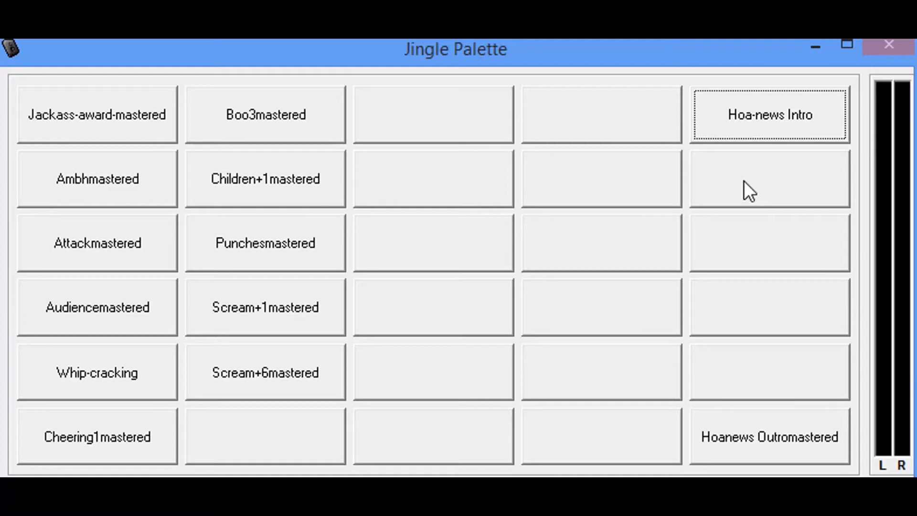
mouse_move(751, 185)
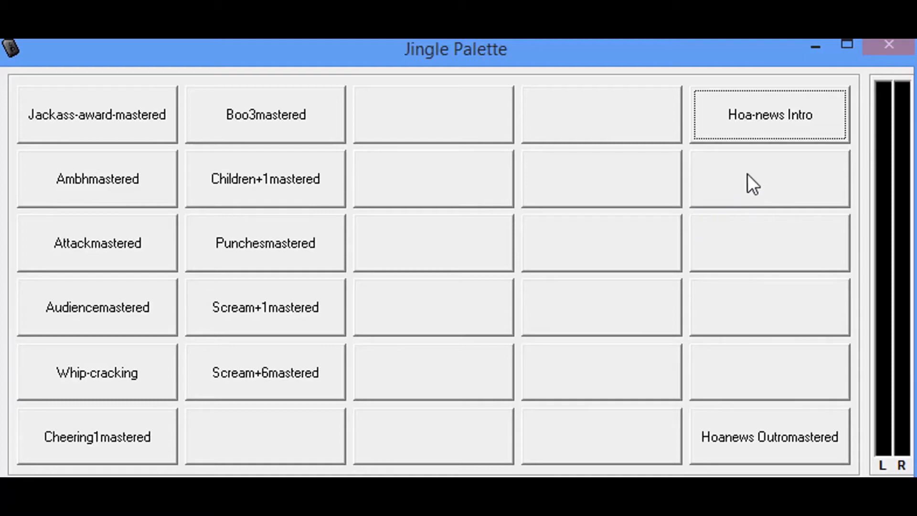
Step: Assign New Recording 9 to the empty button below Hoa-news Intro via Assign Jingle
right_click(769, 178)
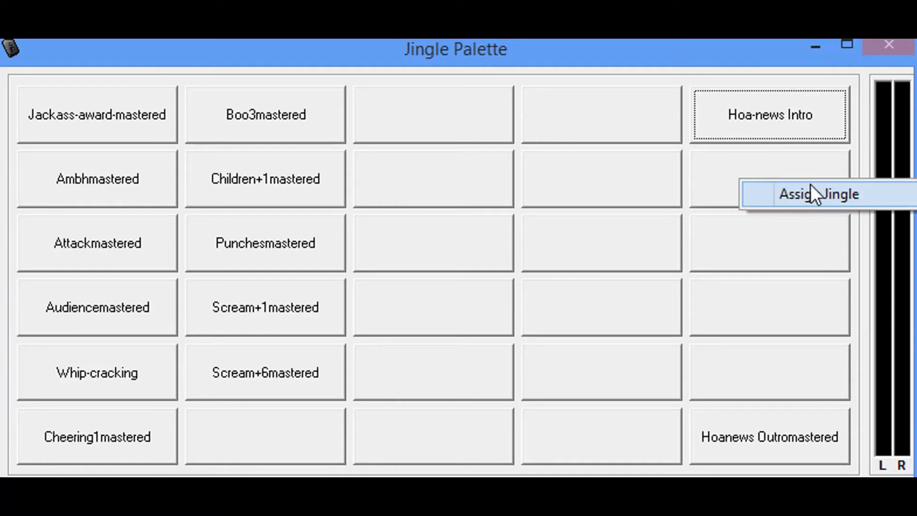
left_click(819, 193)
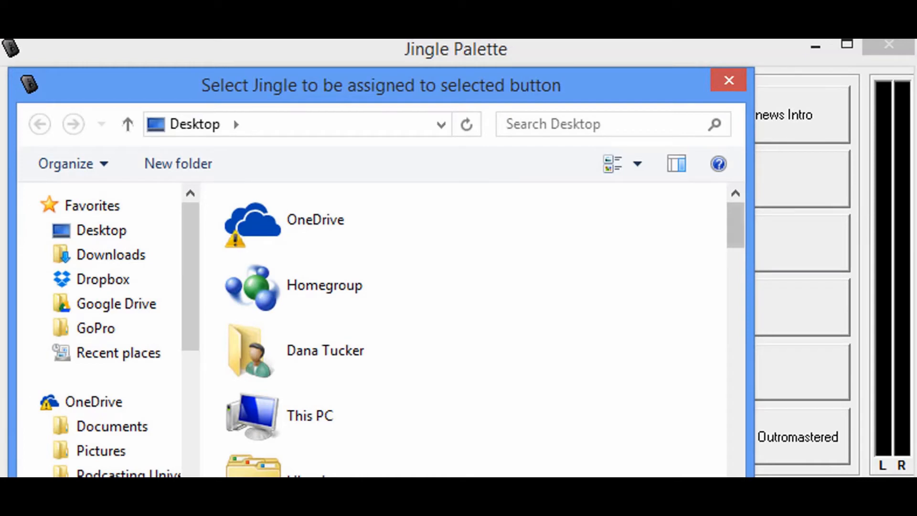
scroll("down", 3)
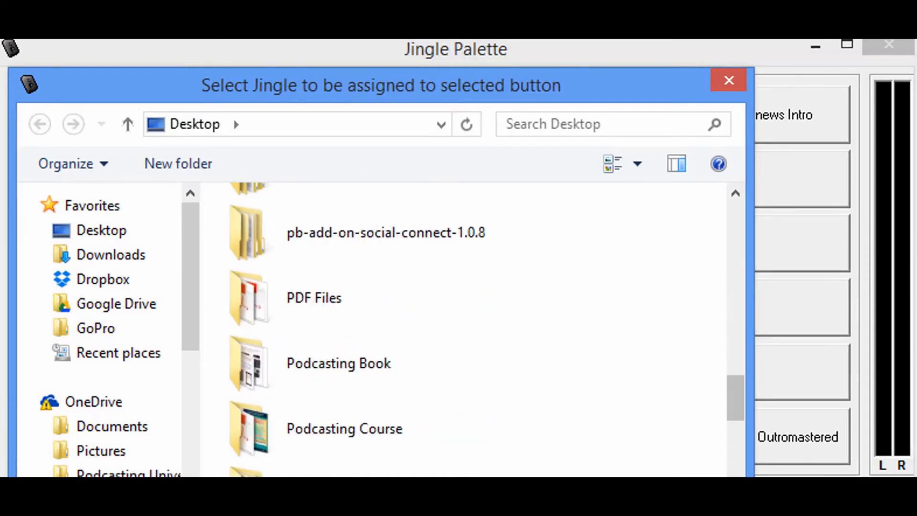
scroll("down", 3)
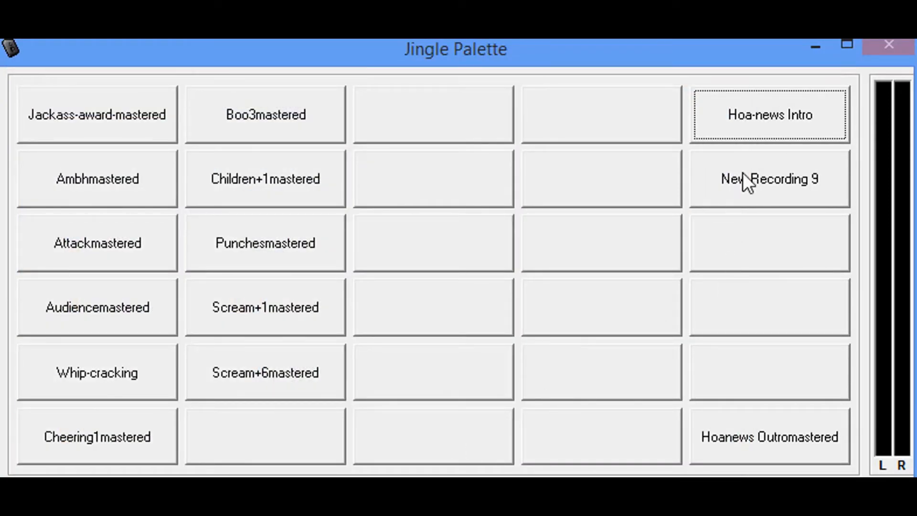
mouse_move(751, 138)
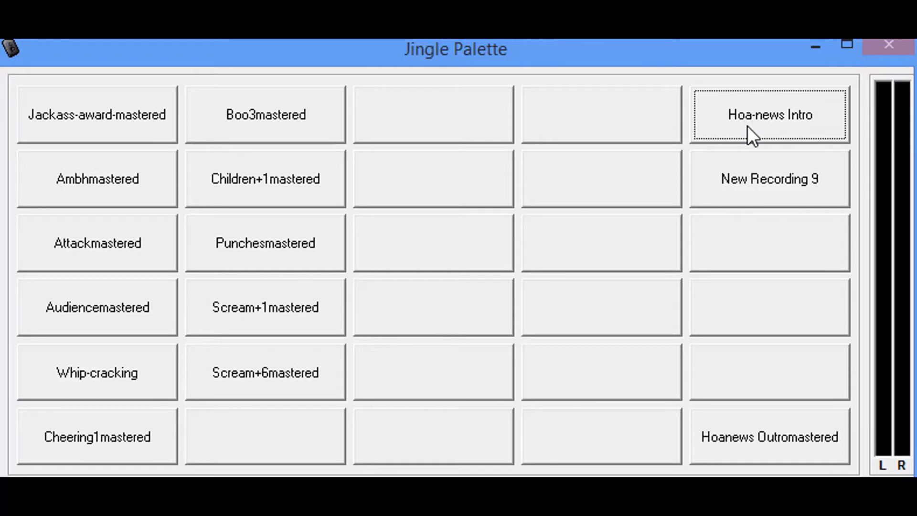
mouse_move(768, 213)
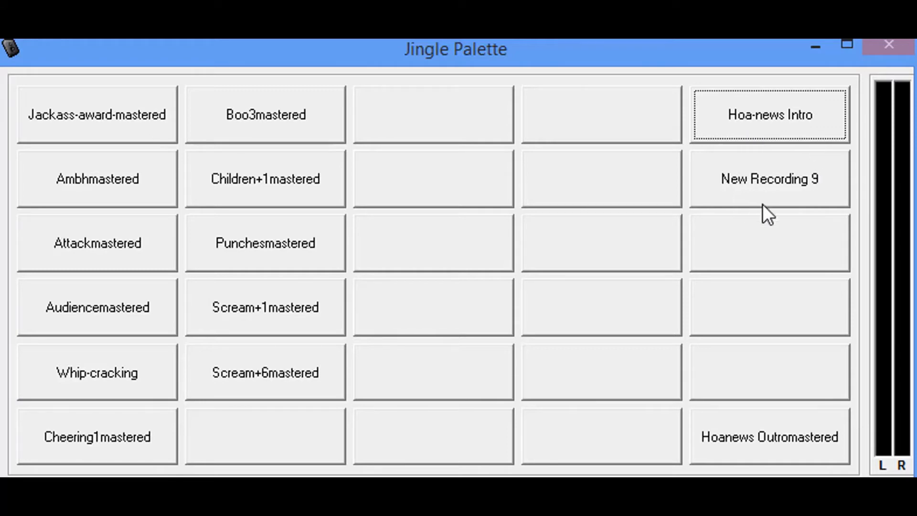
mouse_move(742, 262)
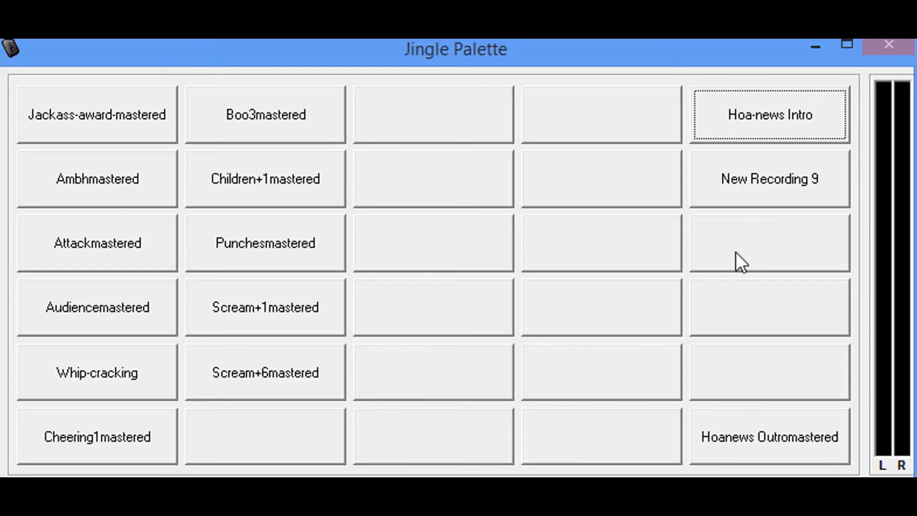
mouse_move(9, 318)
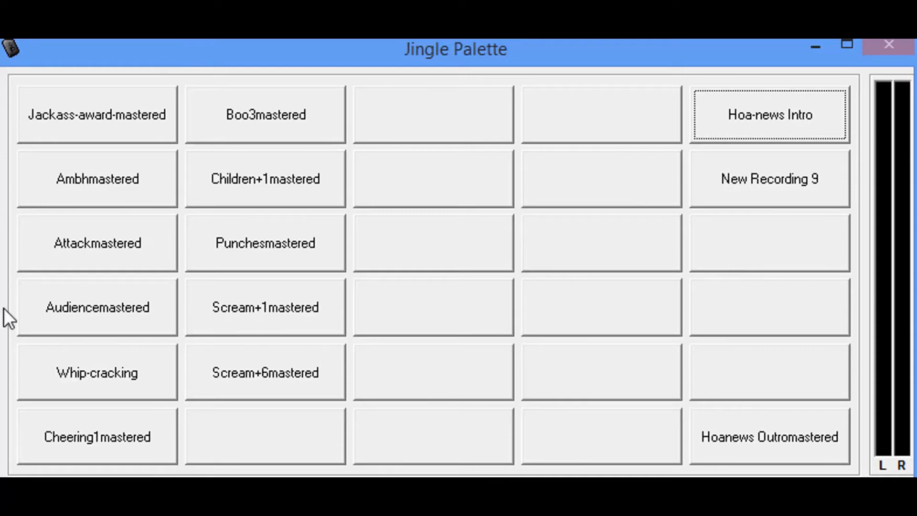
mouse_move(102, 324)
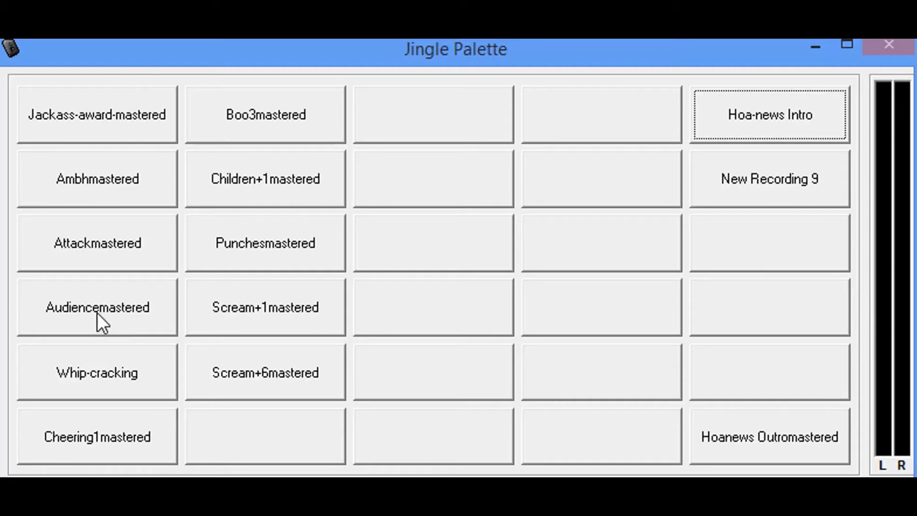
mouse_move(85, 321)
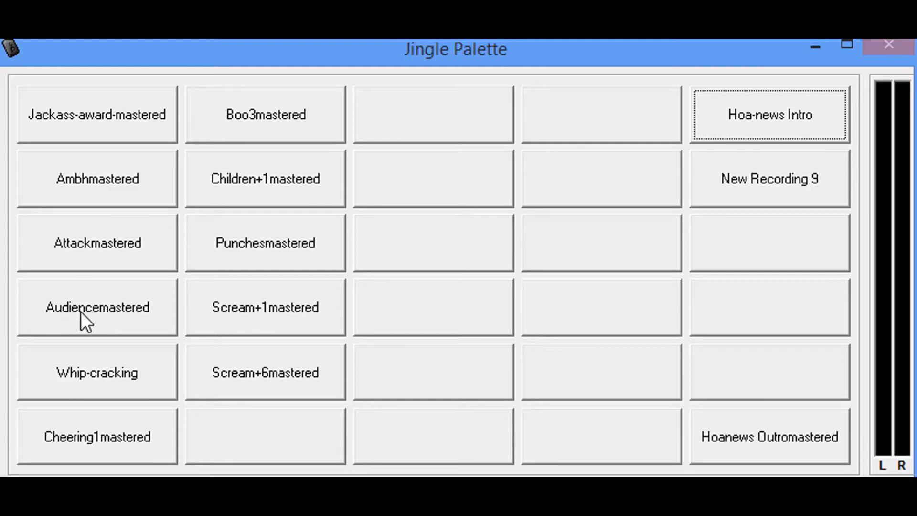
mouse_move(717, 196)
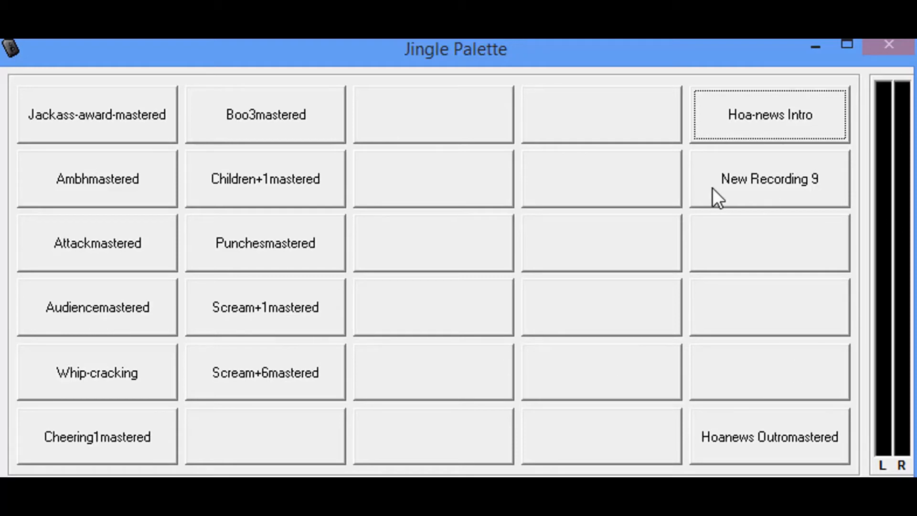
mouse_move(92, 318)
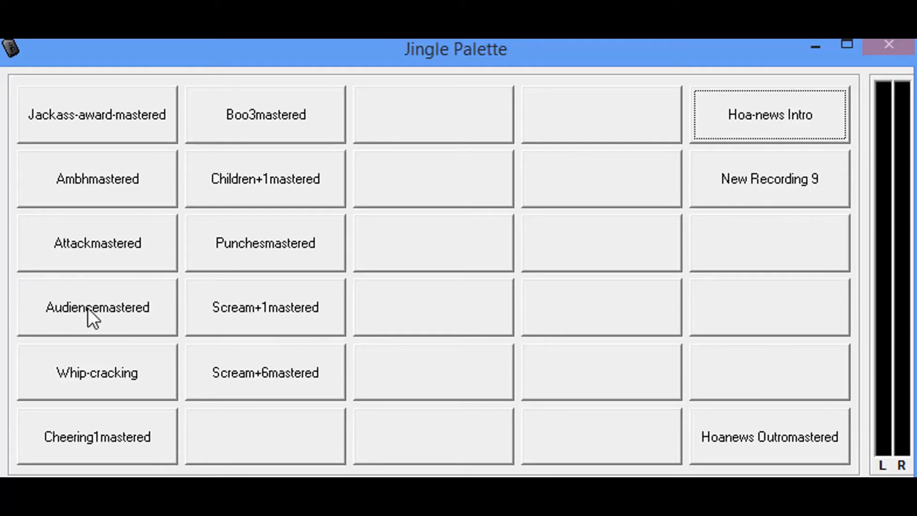
Step: Play Audiencemastered, then switch playback to New Recording 9
left_click(97, 308)
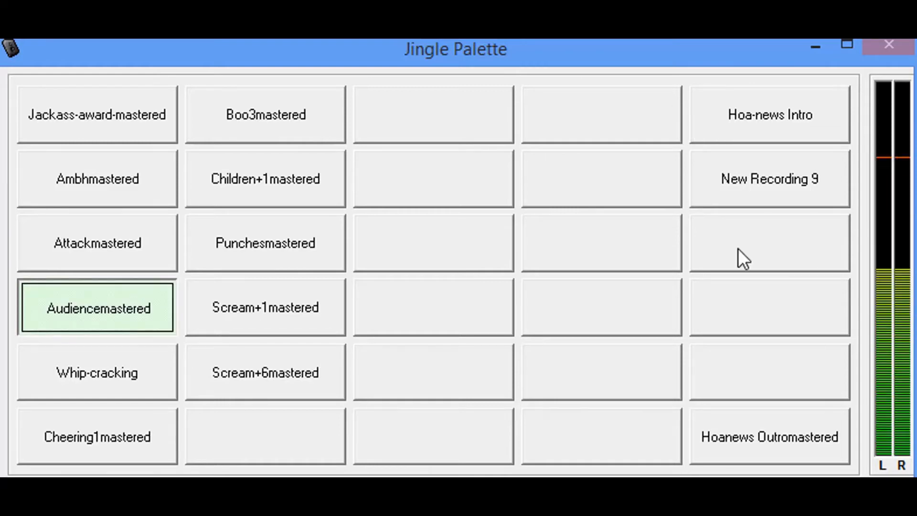
mouse_move(758, 187)
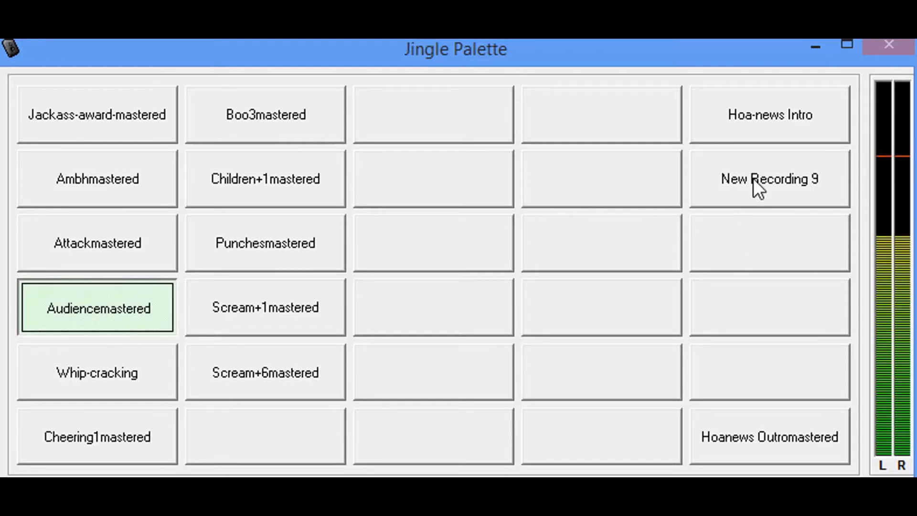
left_click(769, 180)
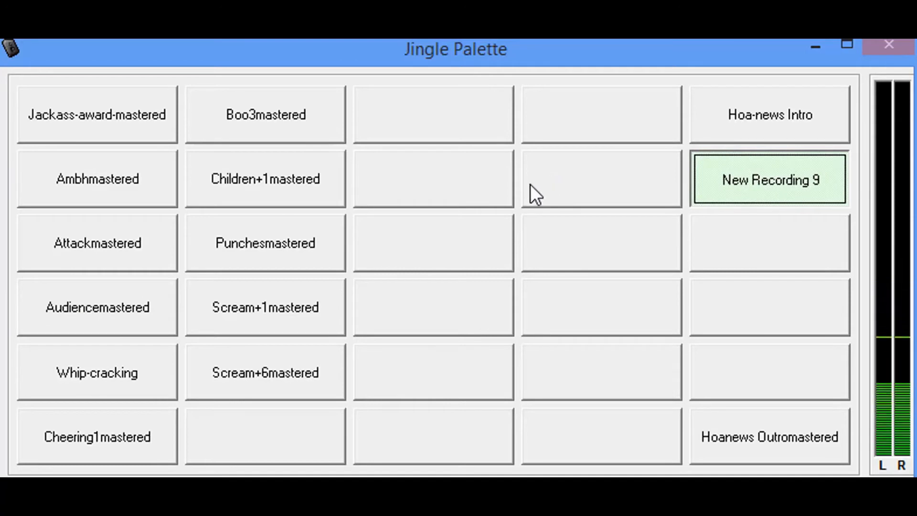
mouse_move(522, 196)
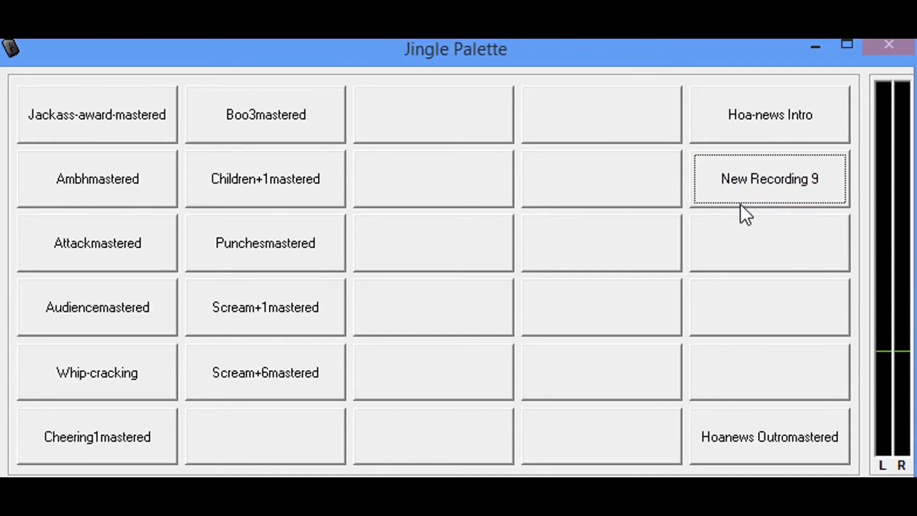
mouse_move(682, 219)
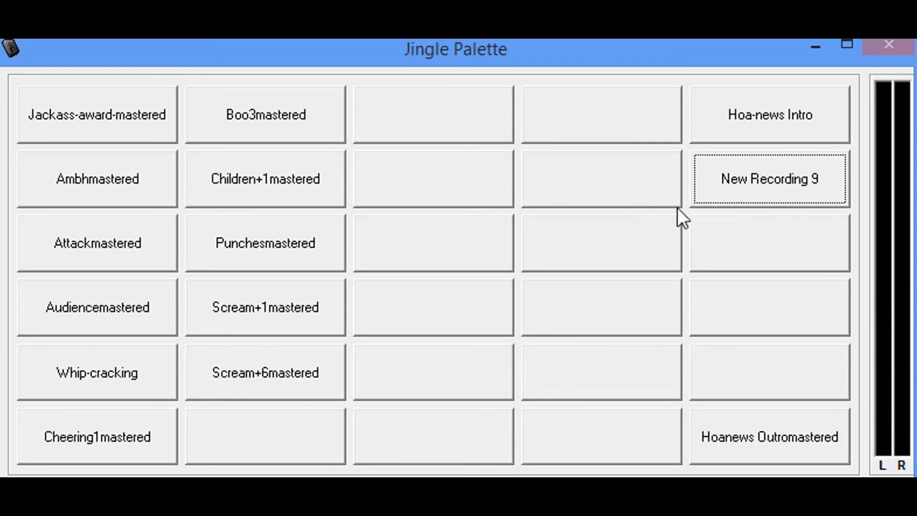
mouse_move(571, 209)
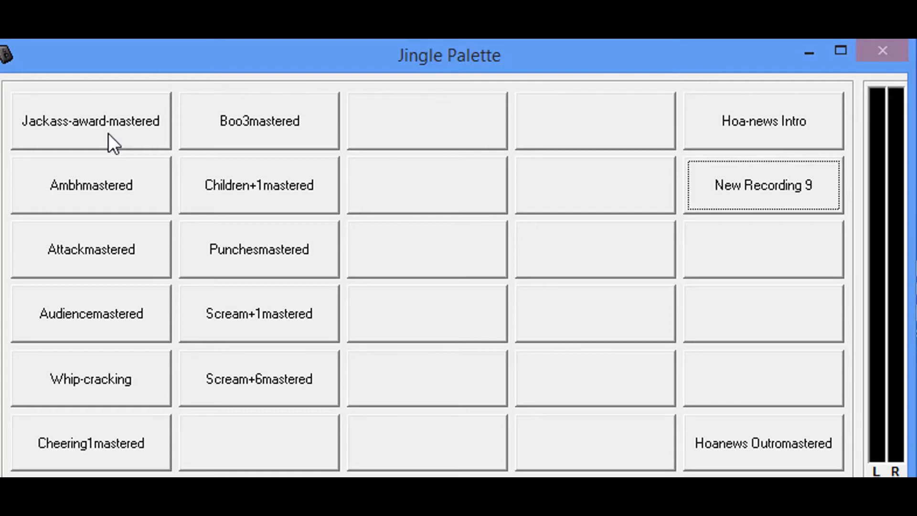
Step: Play the Jackass-award-mastered jingle from the top-left button
left_click(91, 120)
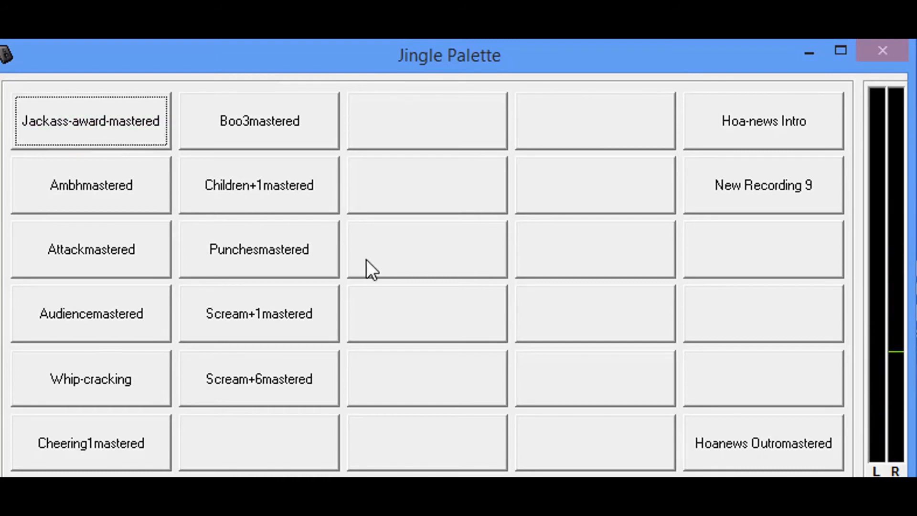
mouse_move(418, 271)
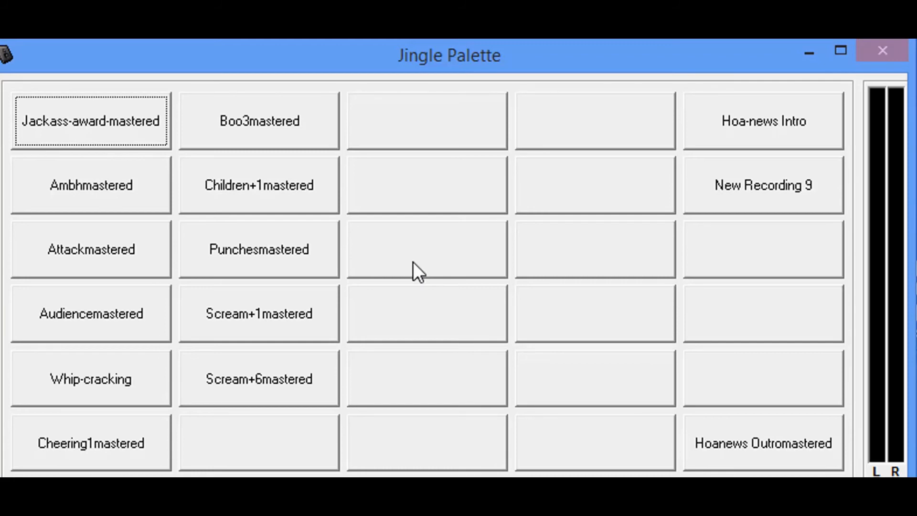
mouse_move(125, 319)
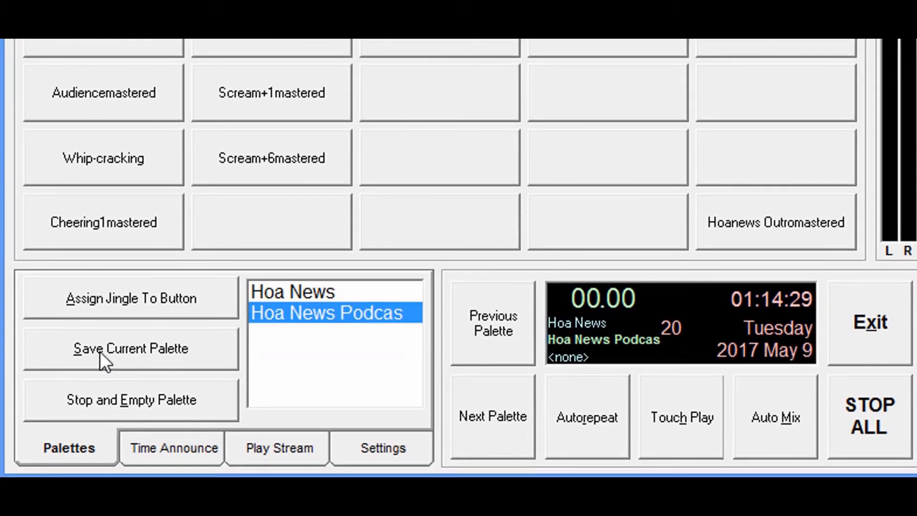
Step: Save the current palette
left_click(130, 348)
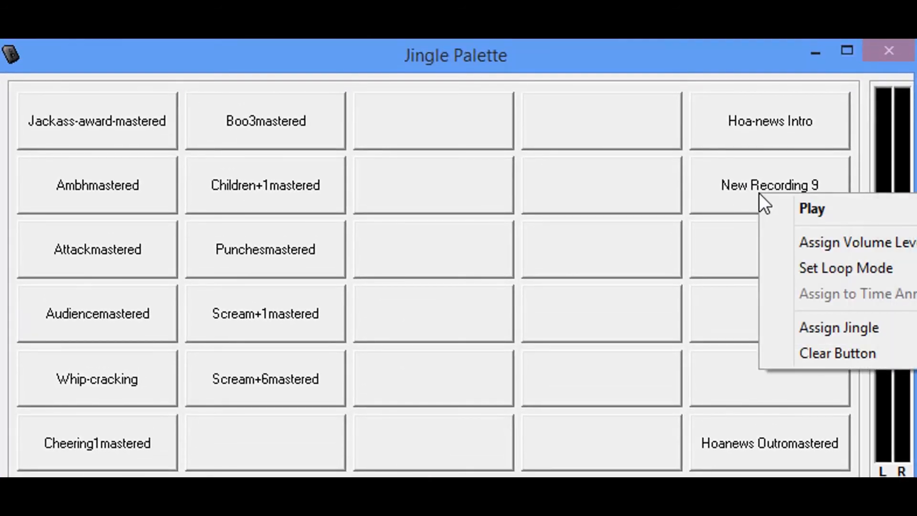
Step: Clear the New Recording 9 button and confirm with Yes
left_click(837, 352)
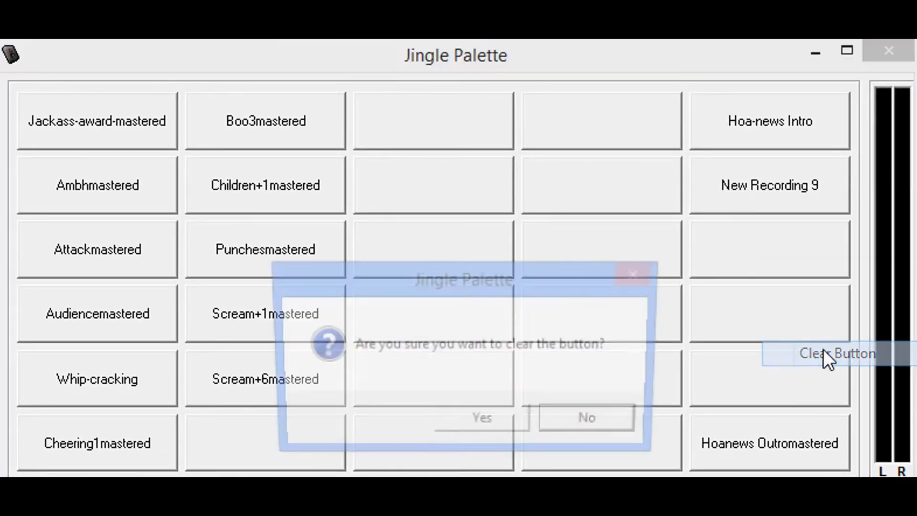
left_click(481, 417)
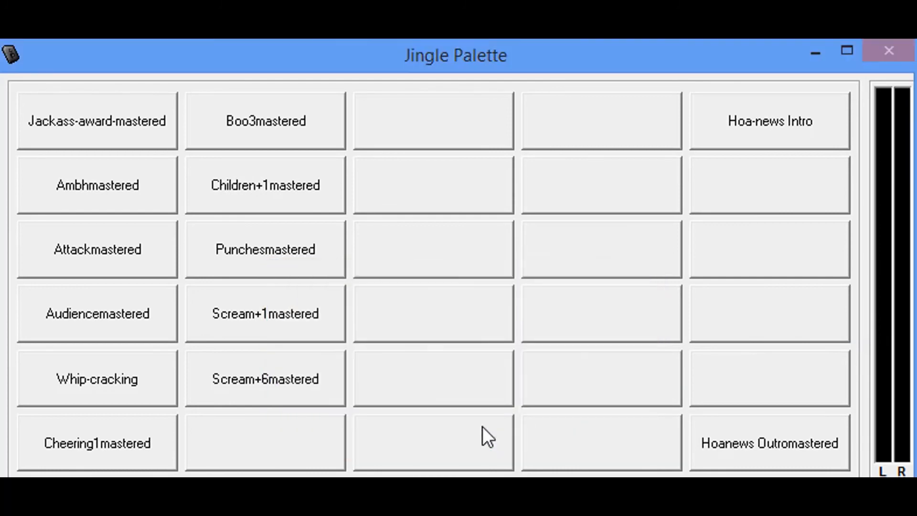
mouse_move(680, 221)
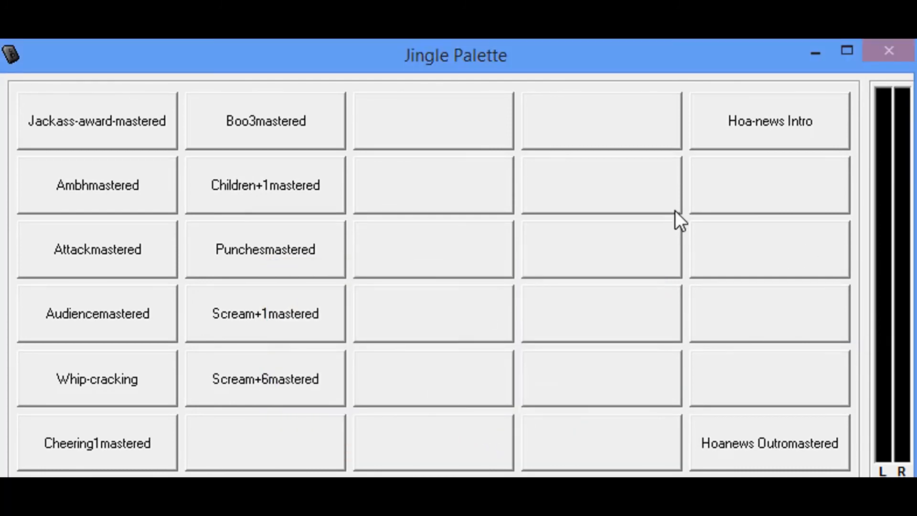